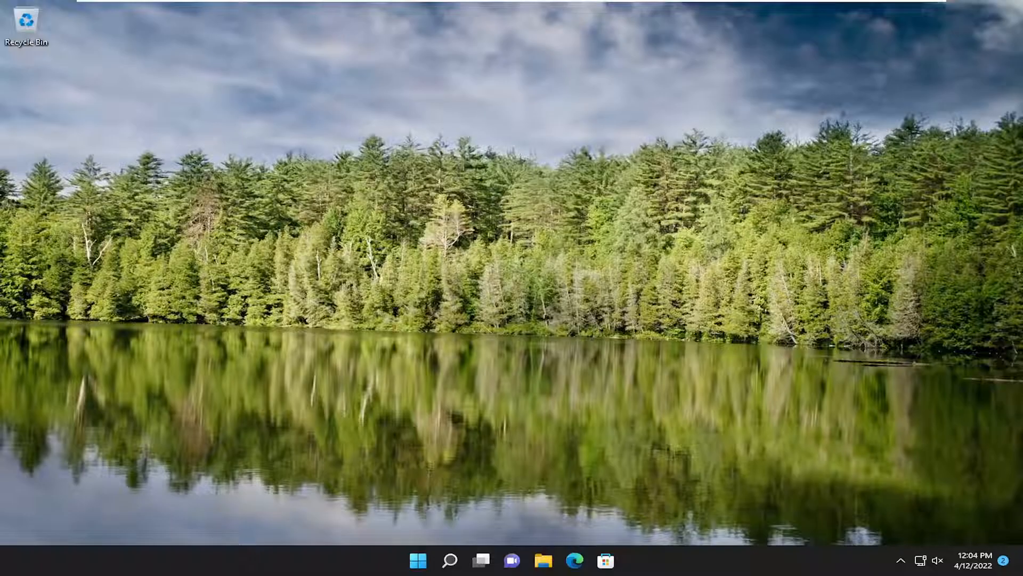
- Search Windows from the taskbar for 'default apps'
click(449, 560)
text(default)
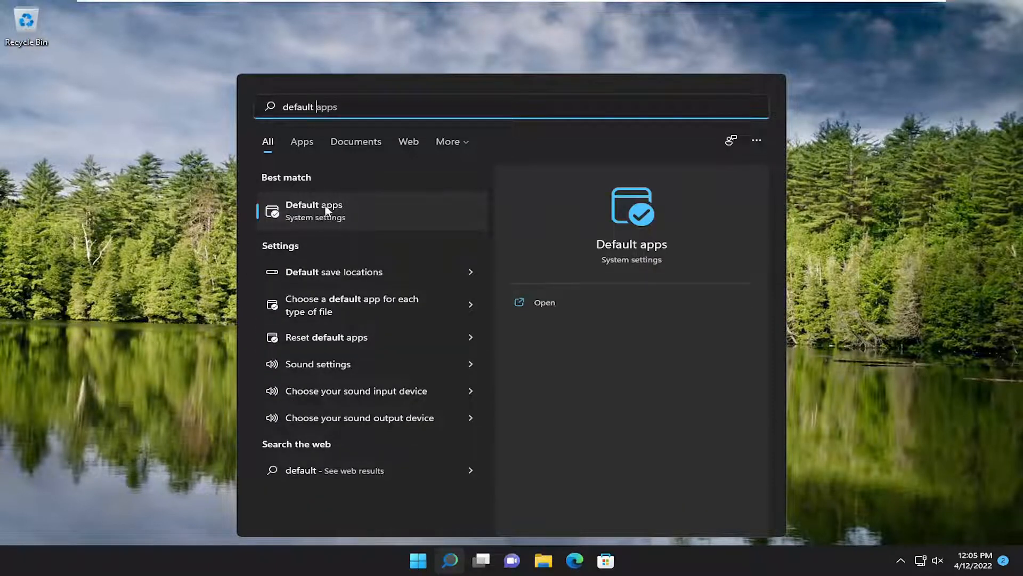
- Open the Default apps page and filter its app list by 'chrome'
click(313, 210)
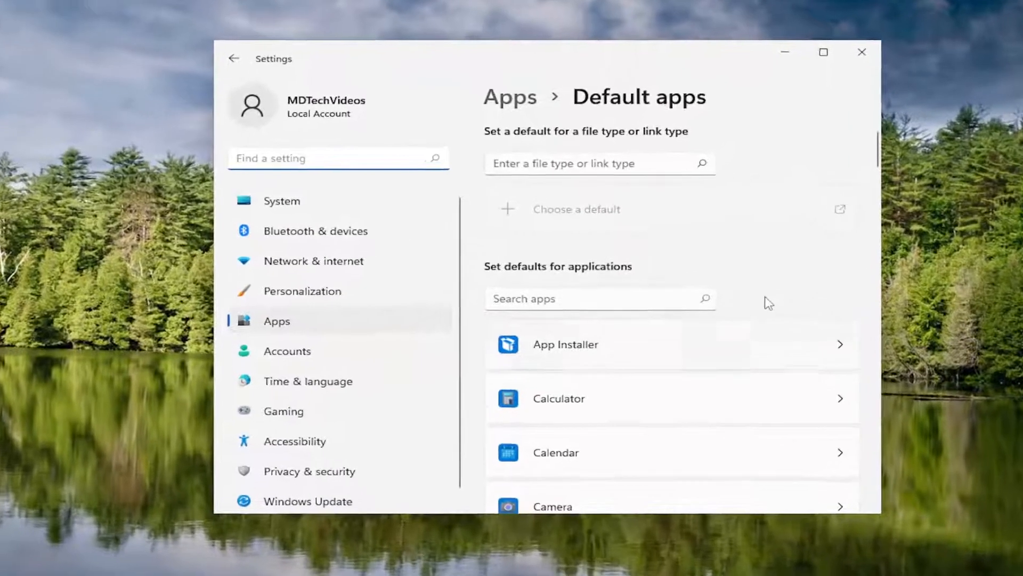
text(chro)
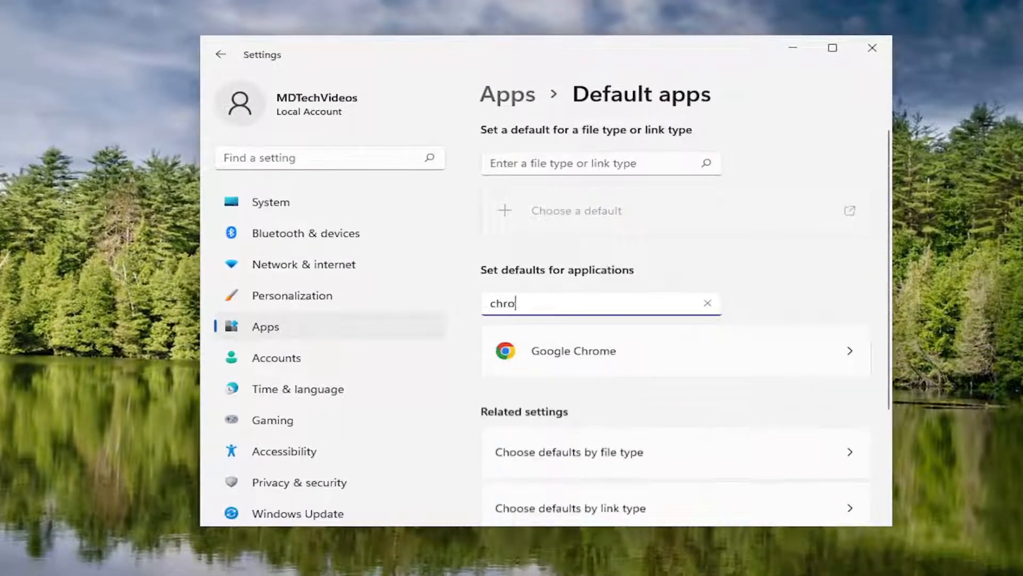
text(me)
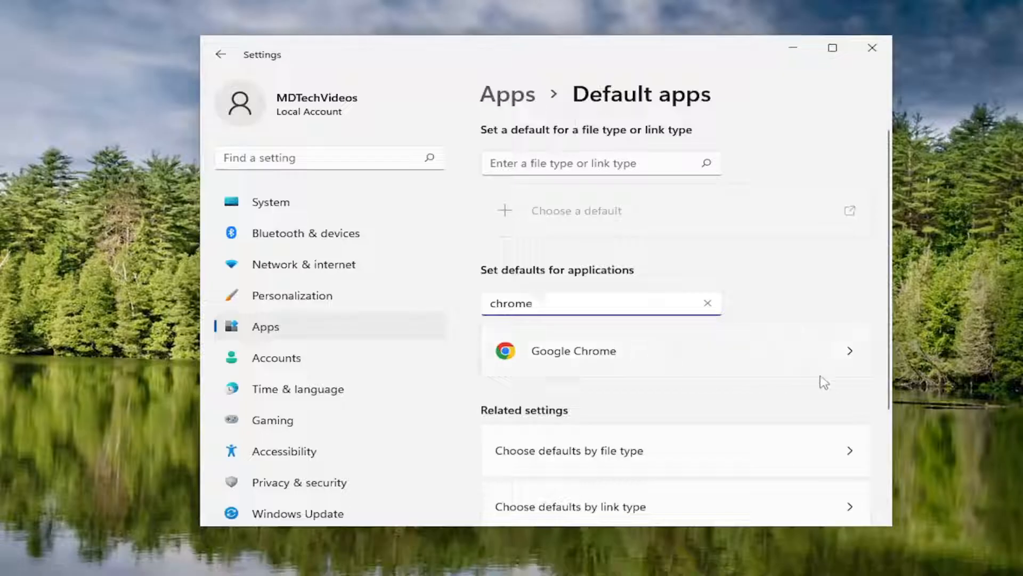
- Set Google Chrome as default for .htm and .html, then exit Settings
click(573, 351)
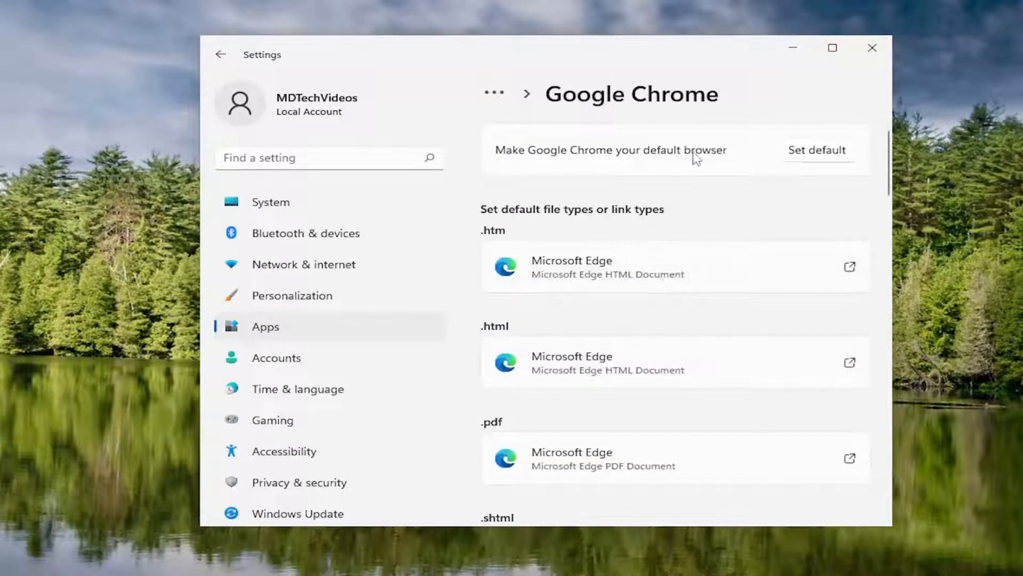
click(818, 150)
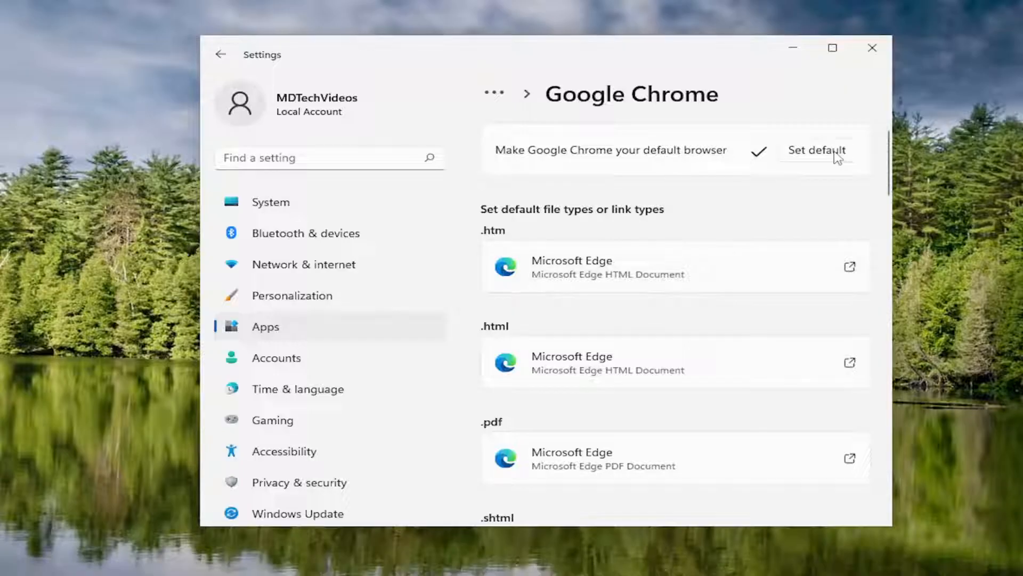
scroll(down, 3)
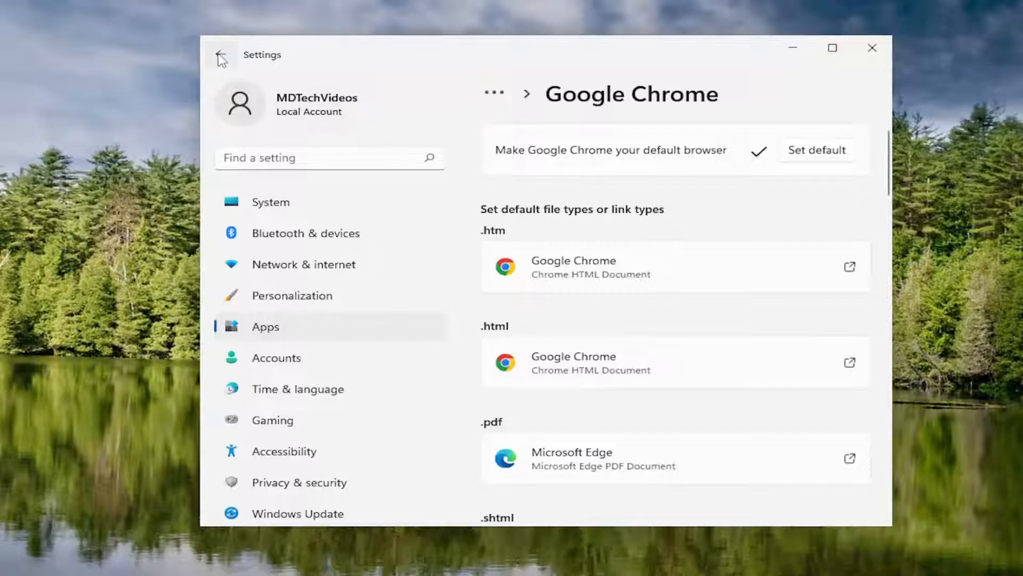
click(222, 58)
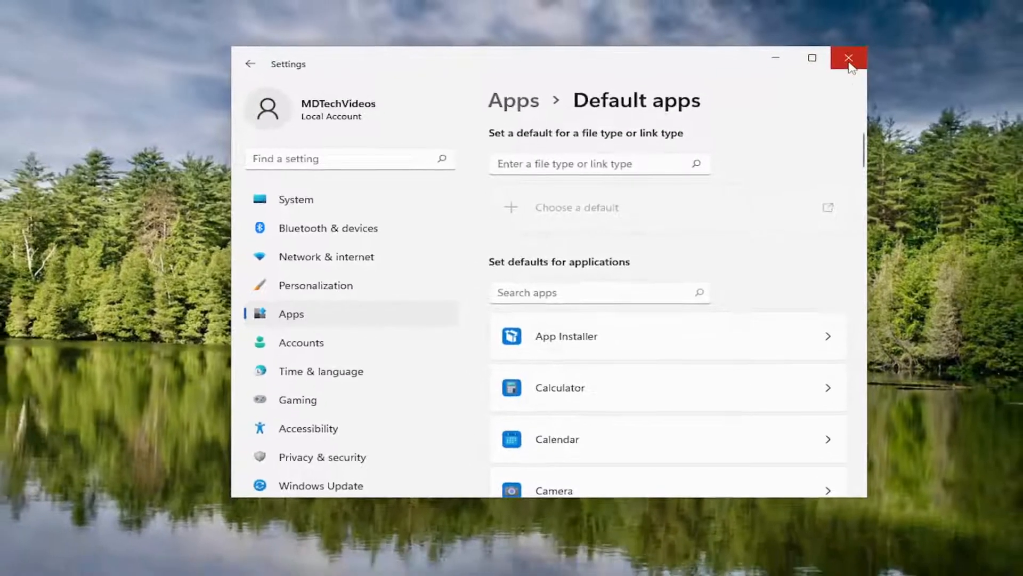
click(849, 58)
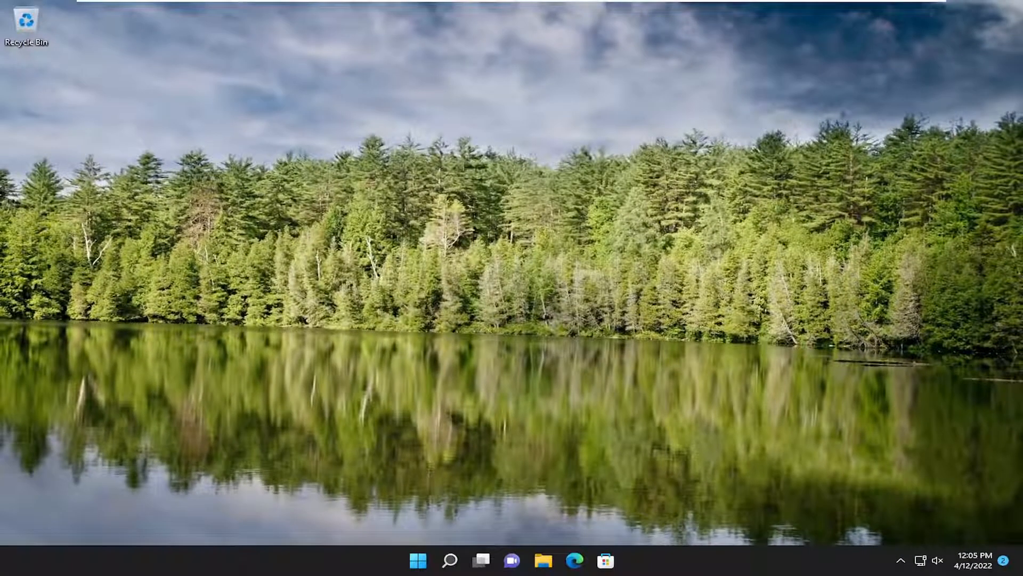